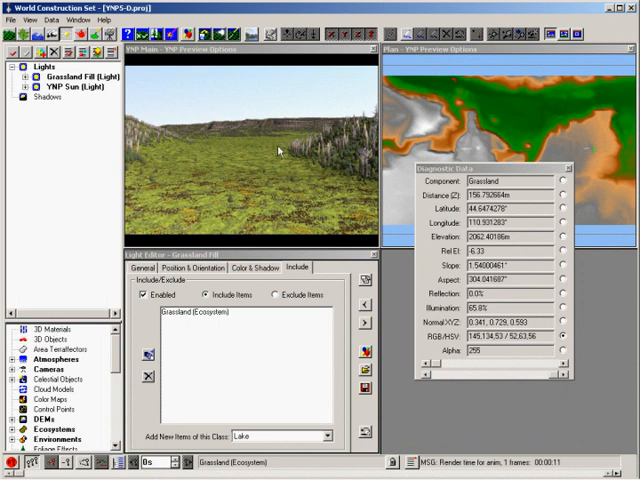
mouse_move(260, 164)
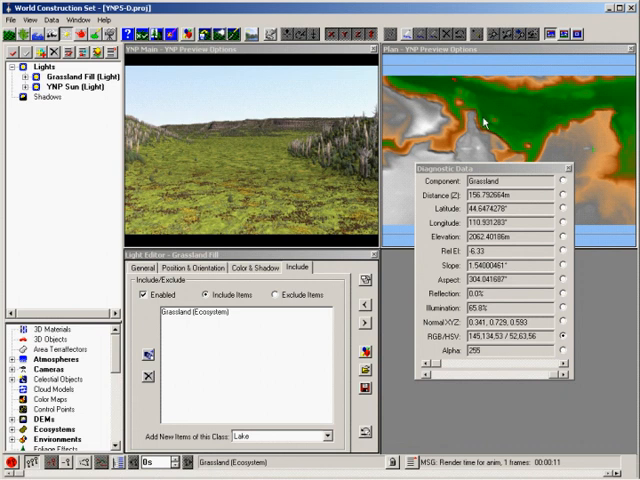
mouse_move(516, 110)
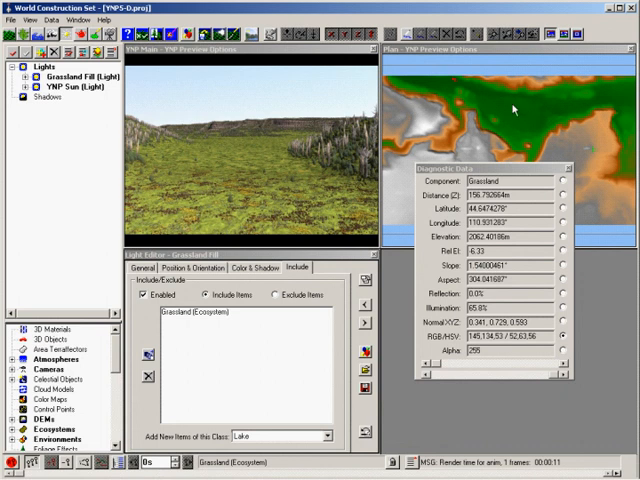
mouse_move(240, 178)
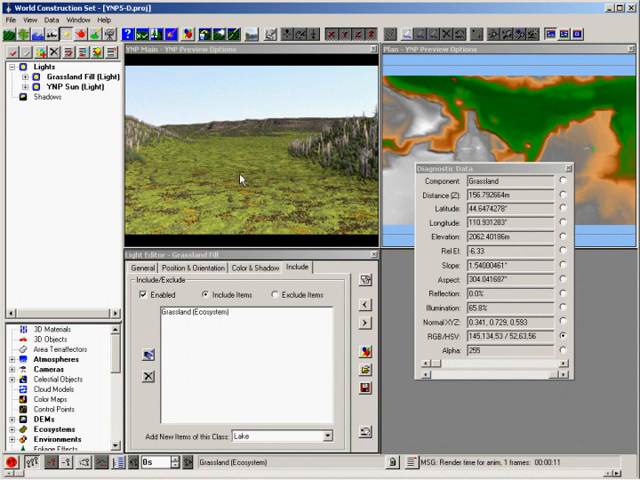
mouse_move(448, 110)
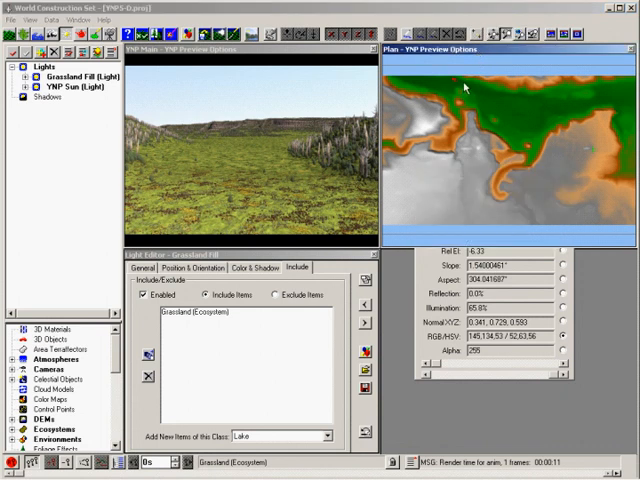
Drag the plan preview window larger so the grass-covered terrain render fills the screen
left_click_drag(464, 84, 544, 144)
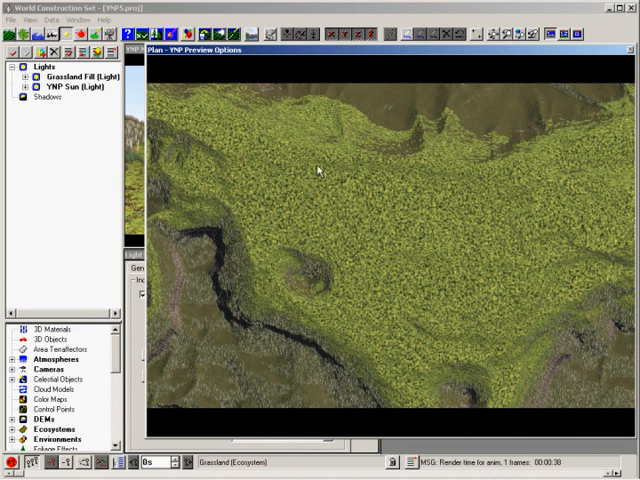
mouse_move(356, 290)
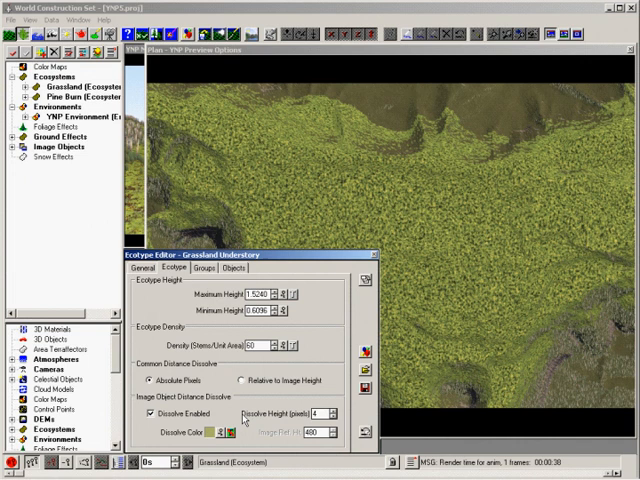
Open the Color Editor from the Grassland Understory's Dissolve Color swatch
left_click(208, 432)
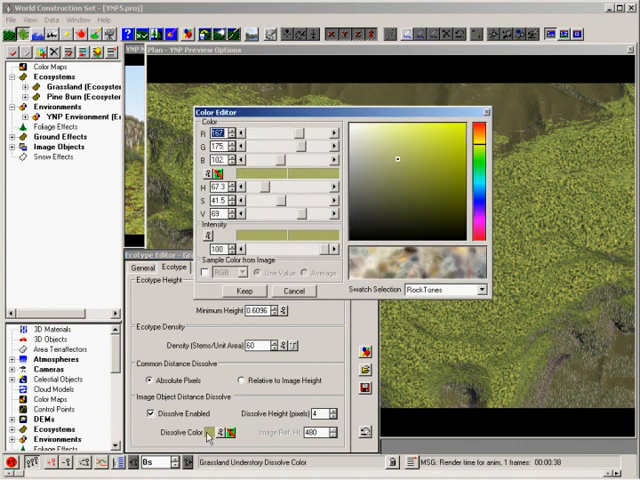
mouse_move(584, 240)
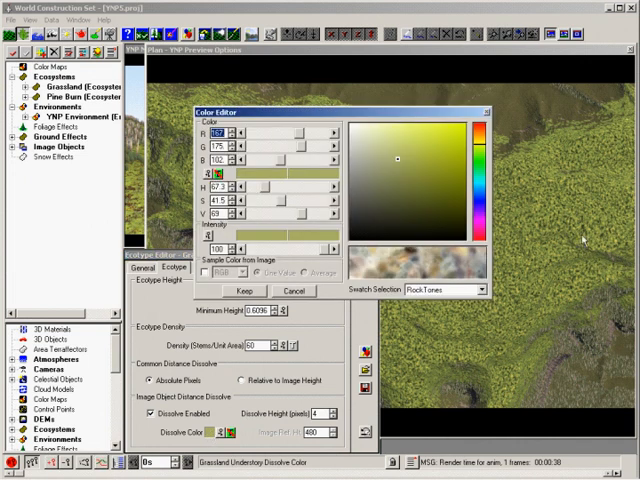
mouse_move(434, 186)
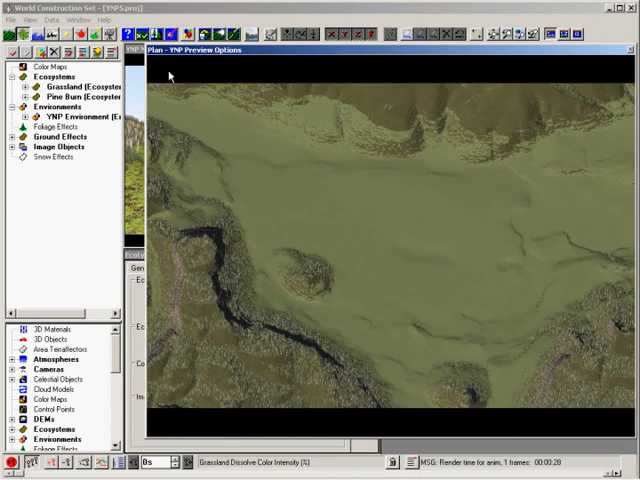
Start a new vector outline for the Pine Burn ecosystem with Create Vector
left_click(76, 96)
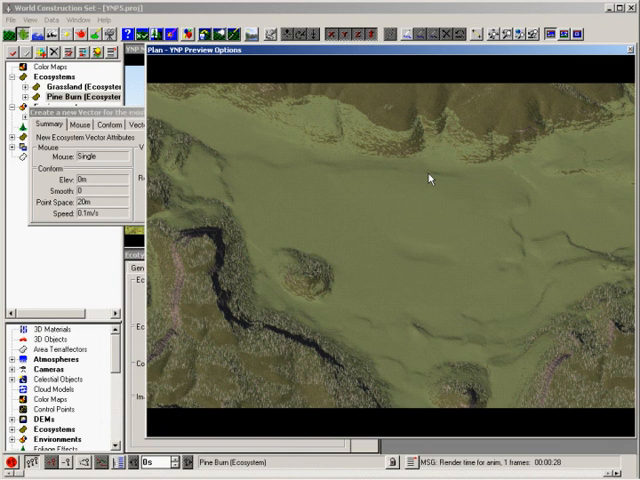
mouse_move(464, 184)
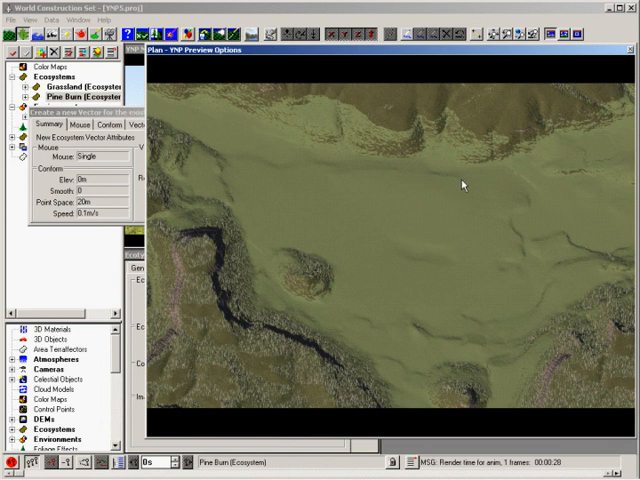
mouse_move(484, 192)
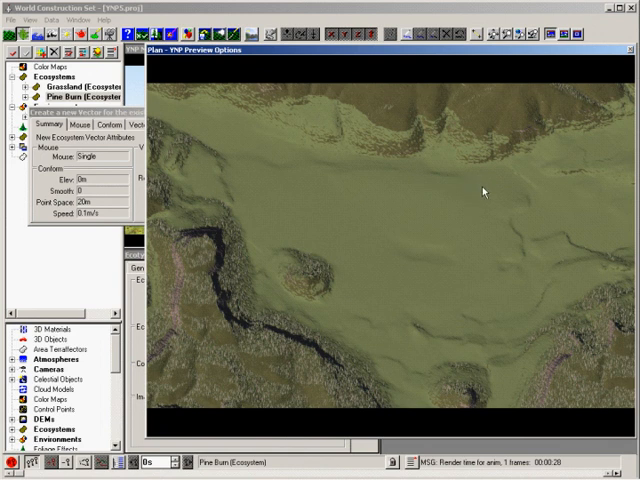
mouse_move(492, 196)
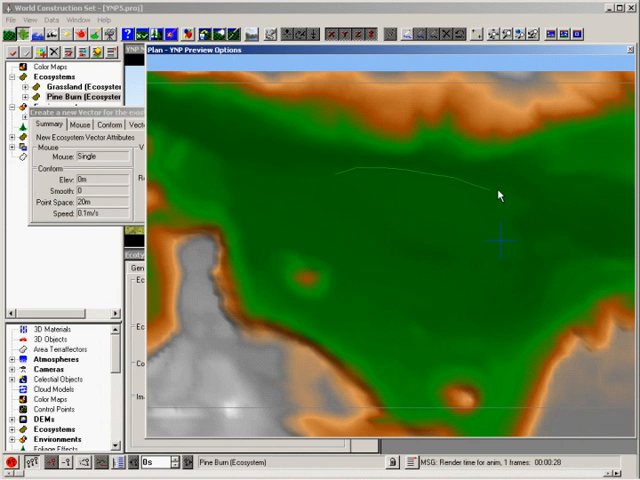
mouse_move(502, 196)
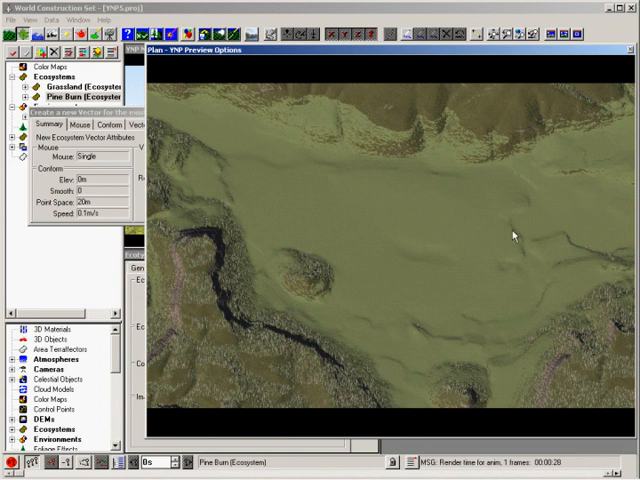
mouse_move(520, 256)
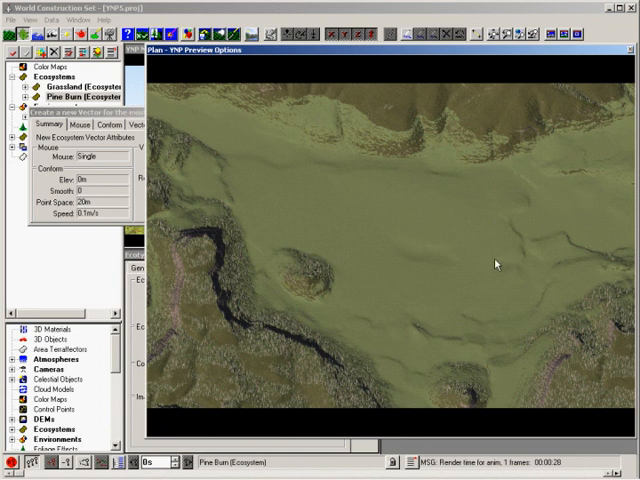
mouse_move(448, 254)
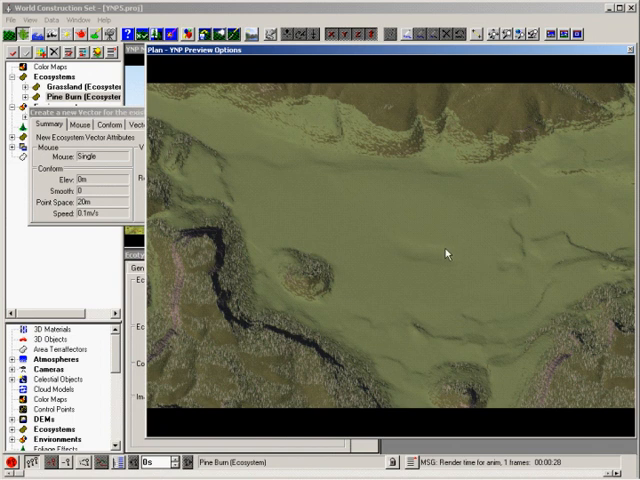
mouse_move(400, 242)
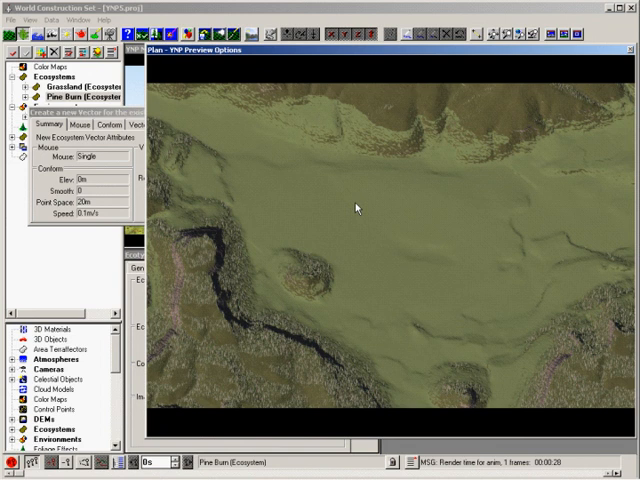
mouse_move(336, 184)
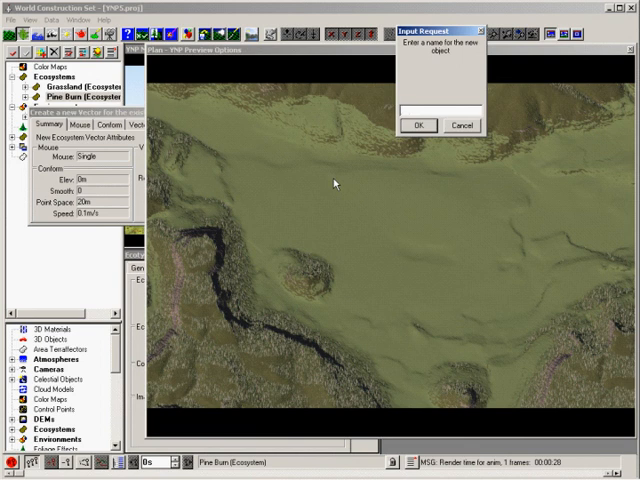
Name the new outline 'Forest' and add it to the Pine Burn ecosystem
type("Forest")
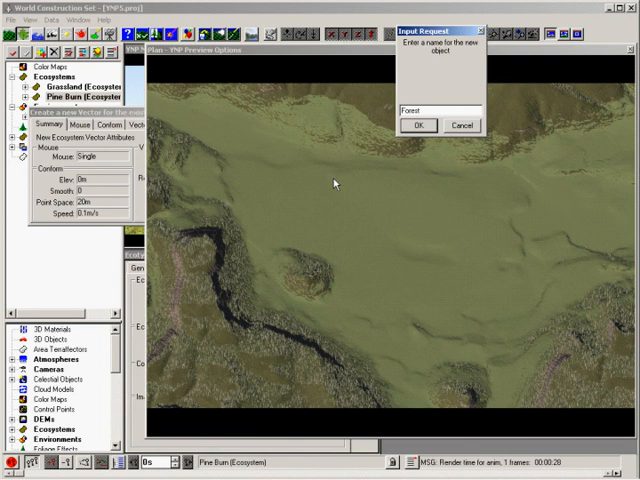
left_click(418, 126)
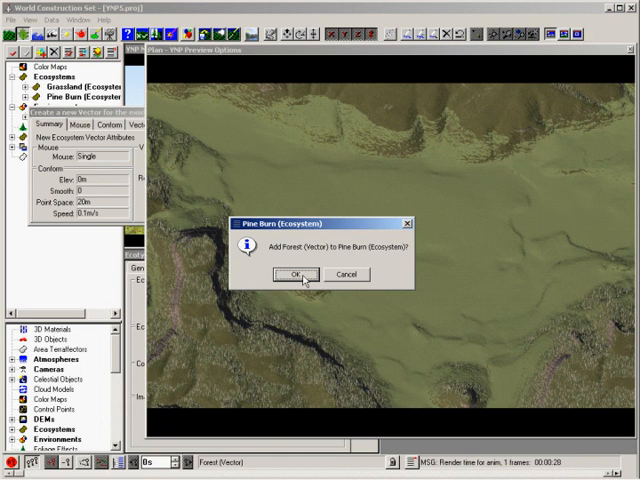
left_click(294, 276)
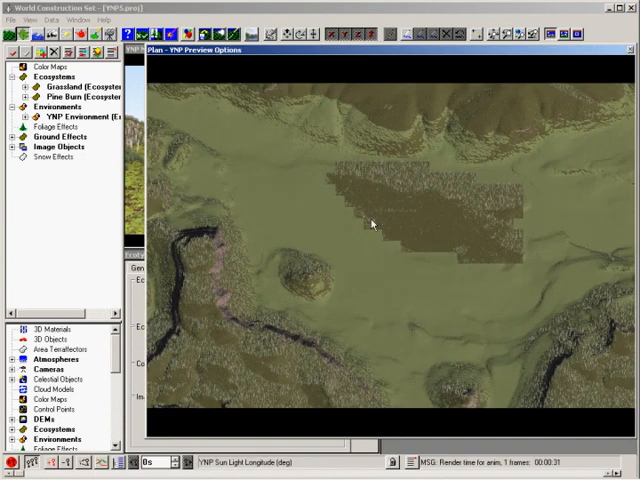
mouse_move(464, 176)
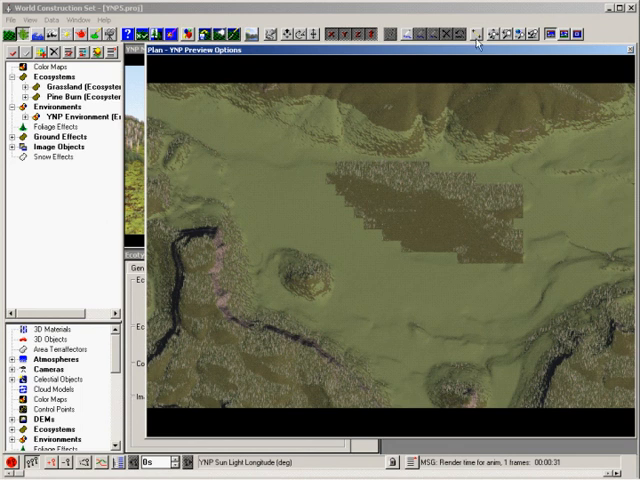
mouse_move(338, 168)
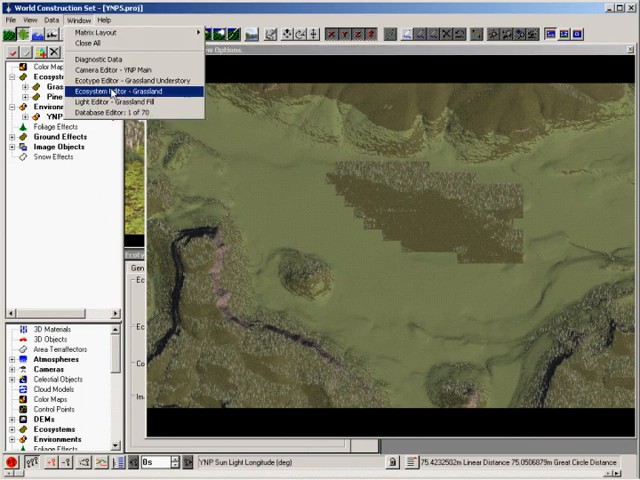
Bring up the Ecosystem Editor and switch it from Grassland to Pine Burn with its Pine Regrowth material
left_click(116, 92)
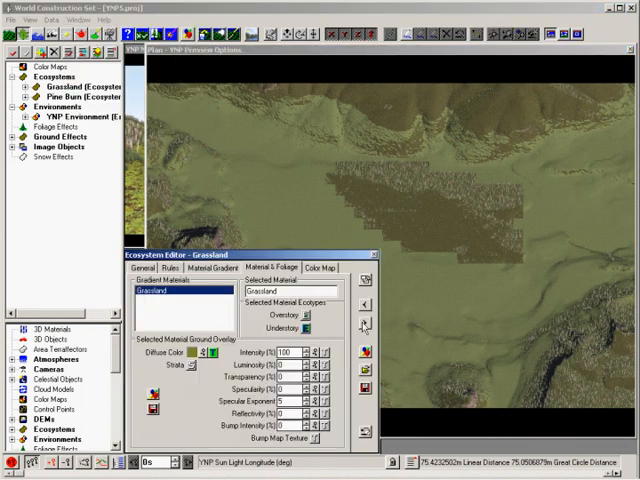
left_click(60, 94)
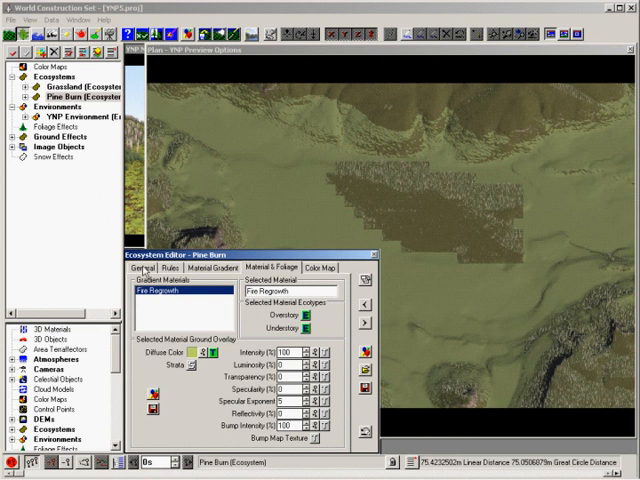
left_click(144, 268)
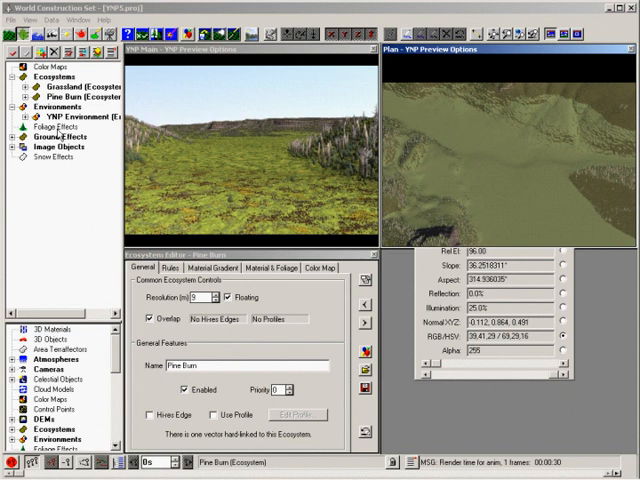
Start a new foliage effect with an attached vector and choose the mouse point-placement mode
left_click(50, 126)
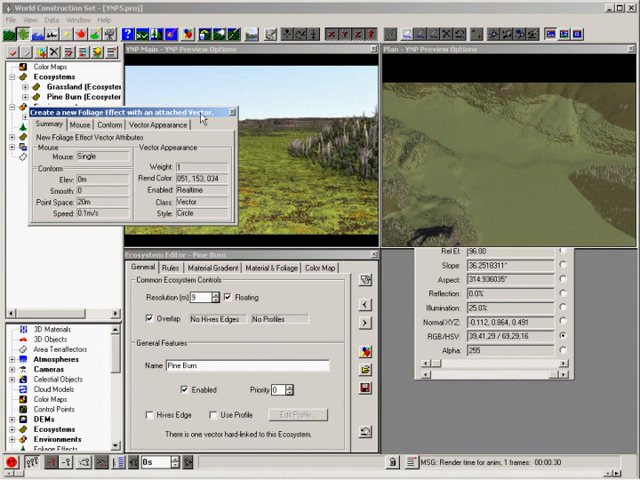
left_click(72, 124)
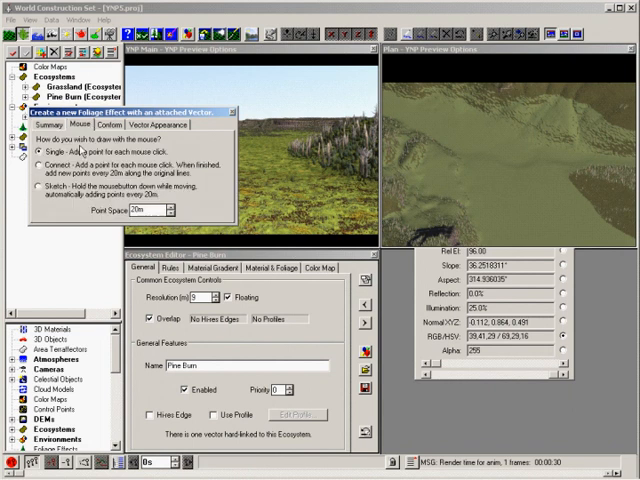
left_click(40, 164)
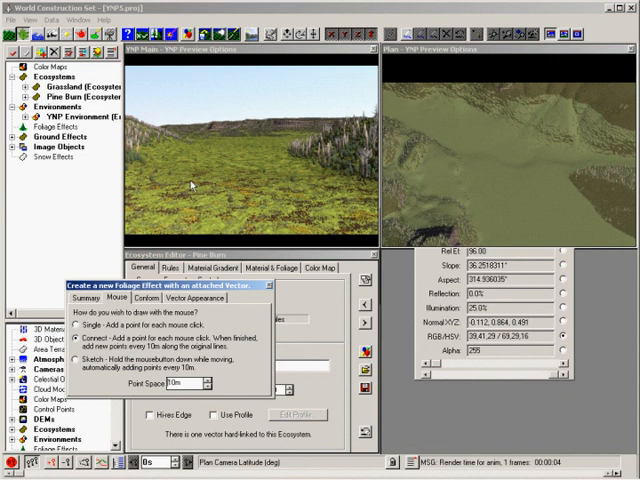
mouse_move(244, 164)
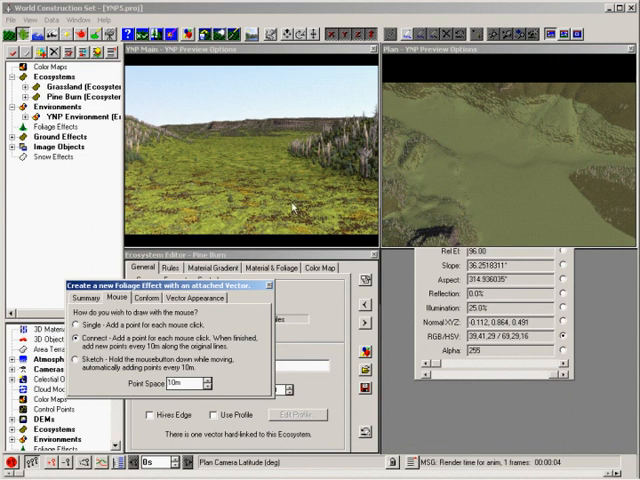
mouse_move(172, 168)
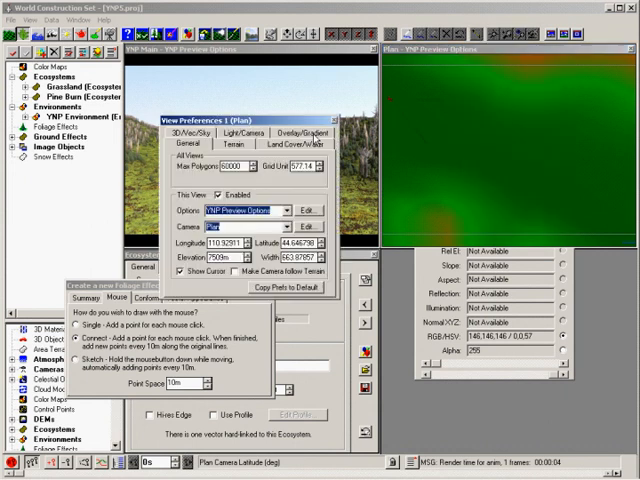
Dismiss the View Preferences window so the vector can be placed
left_click(308, 144)
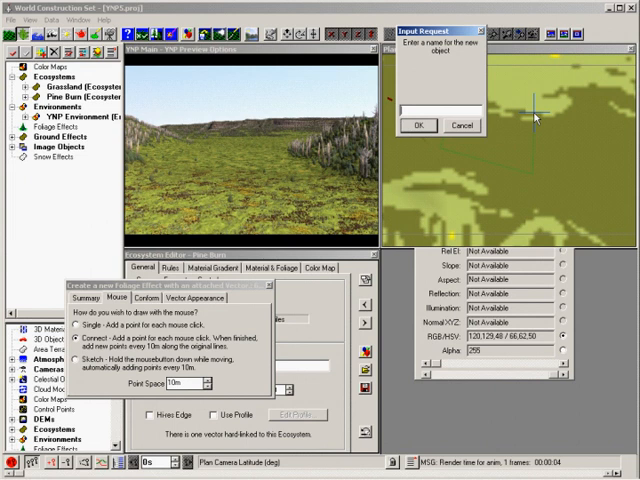
Name the new foliage effect 'Tree Break' and confirm adding it
type("Tree Break")
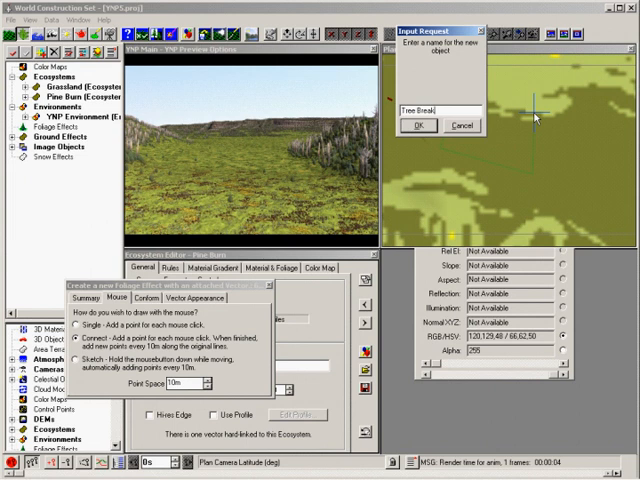
left_click(418, 126)
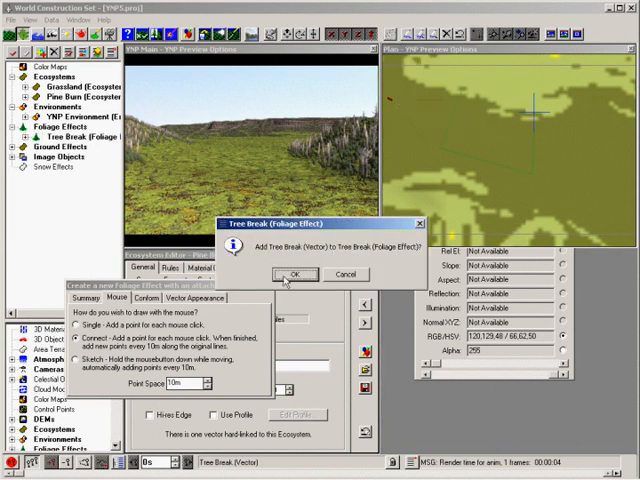
left_click(296, 274)
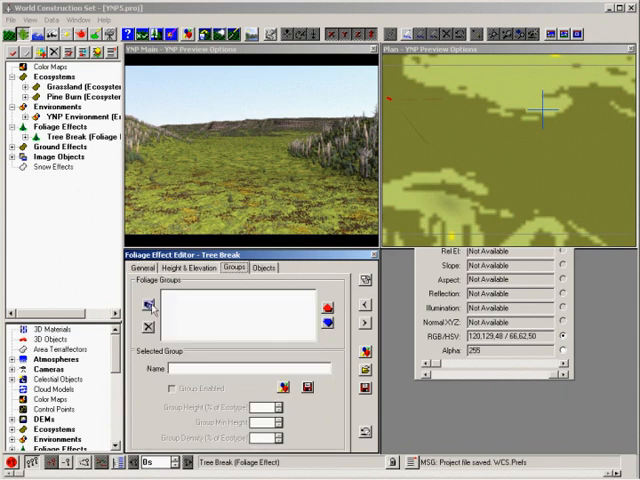
Load the Pine Snags component from the library as the effect's foliage group
left_click(148, 304)
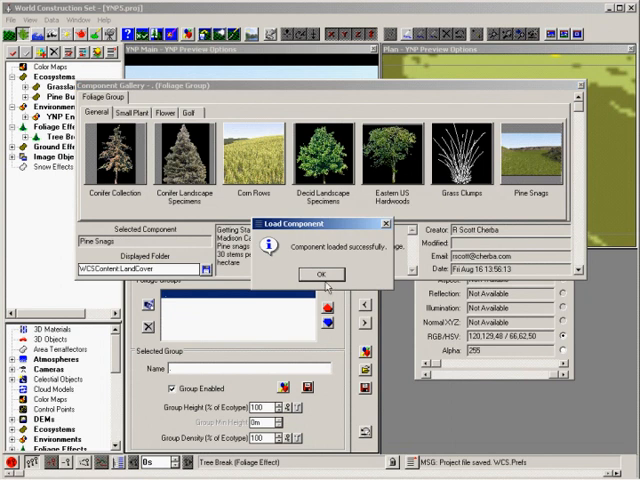
left_click(318, 274)
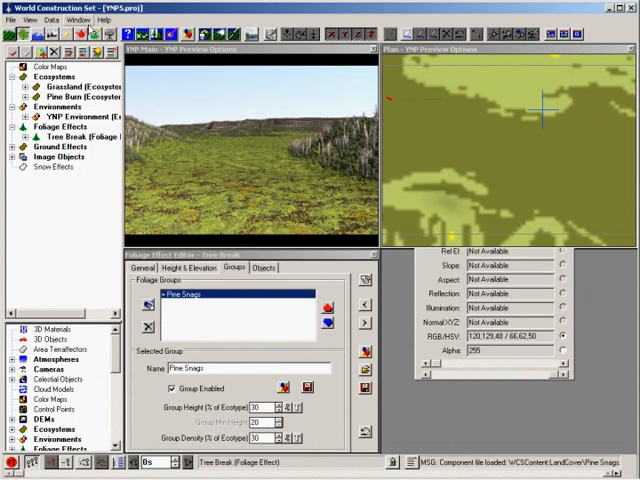
Reopen the Grassland Understory ecotype editor and pick a Dissolve Color texture option
left_click(72, 18)
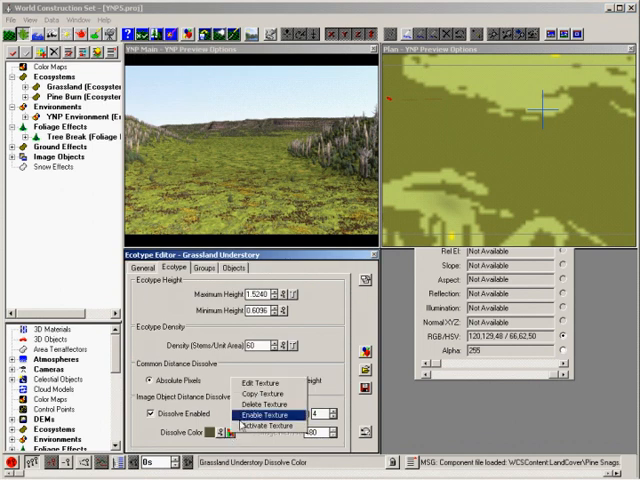
left_click(270, 412)
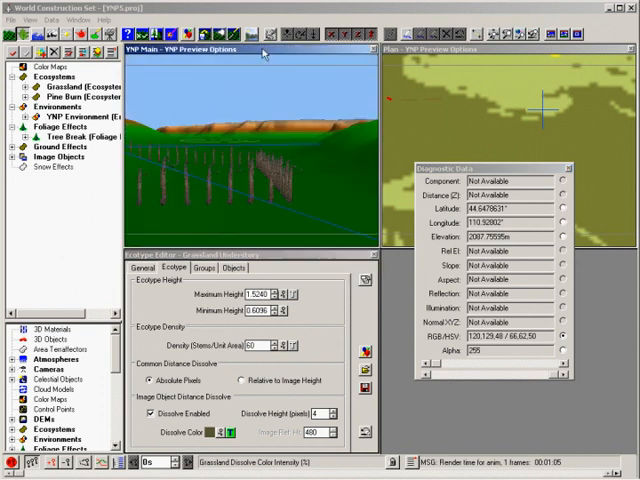
mouse_move(324, 182)
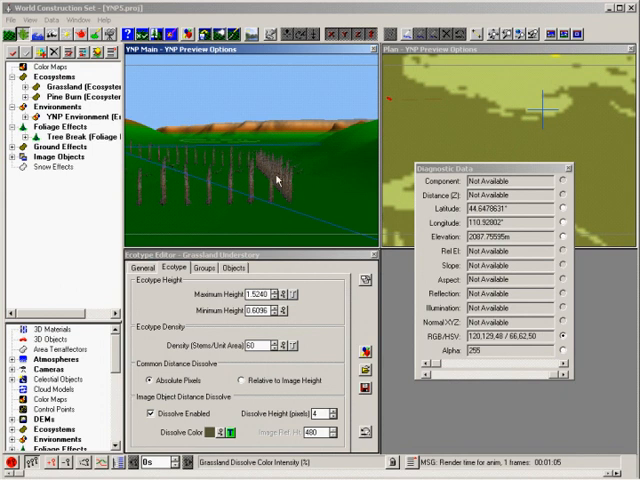
mouse_move(170, 186)
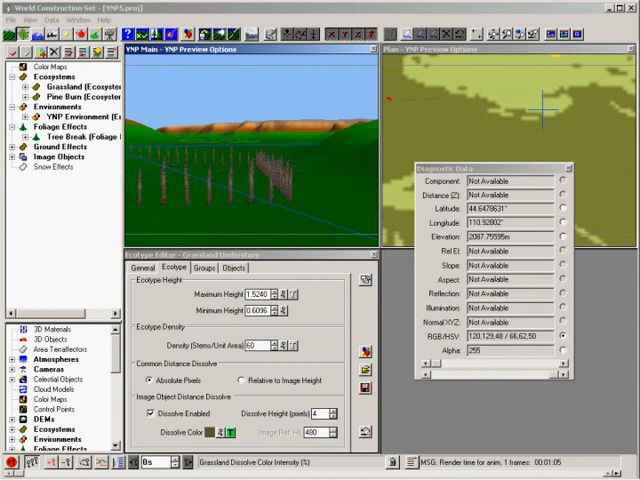
mouse_move(280, 216)
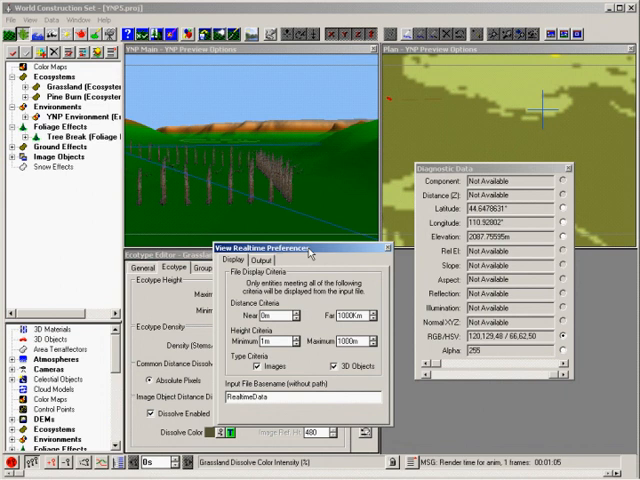
mouse_move(402, 252)
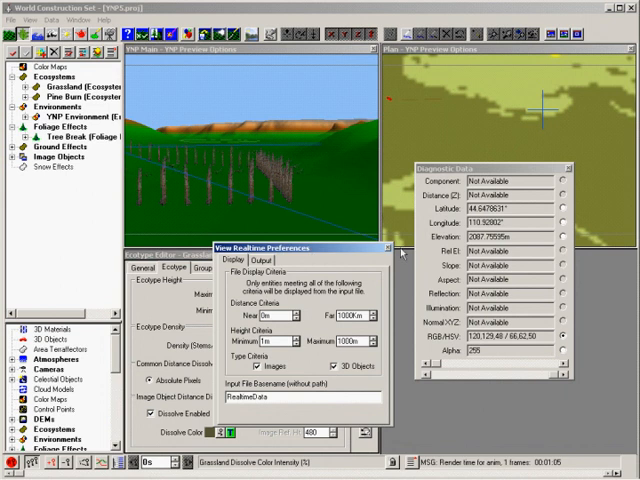
mouse_move(300, 184)
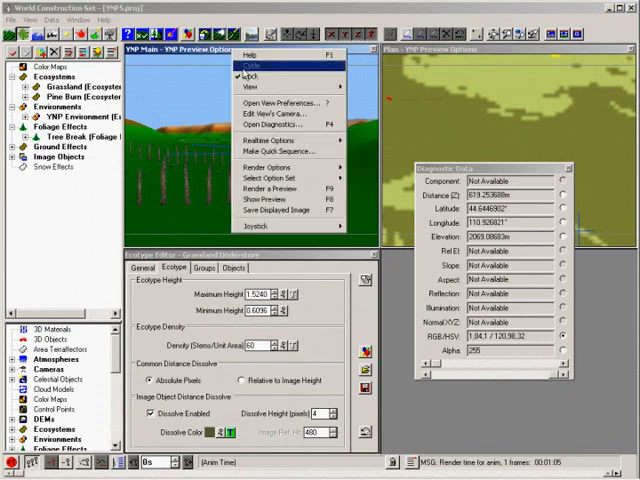
Toggle a Realtime Options entry for the main view, then reopen its Realtime Options
left_click(276, 140)
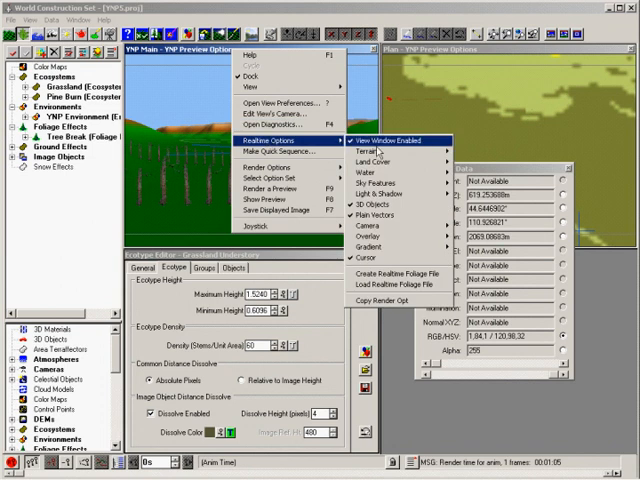
left_click(376, 140)
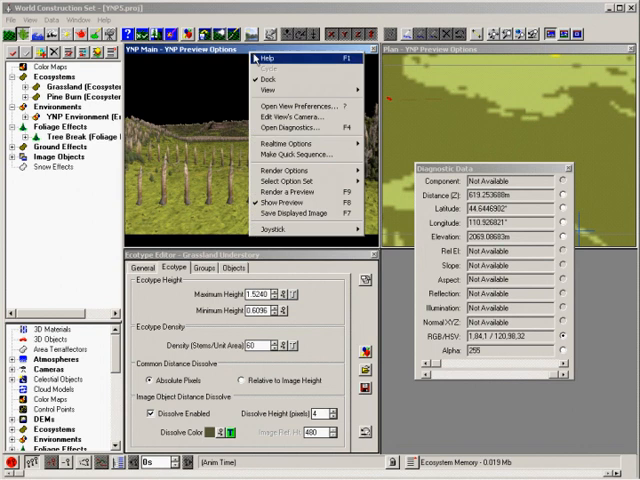
mouse_move(300, 192)
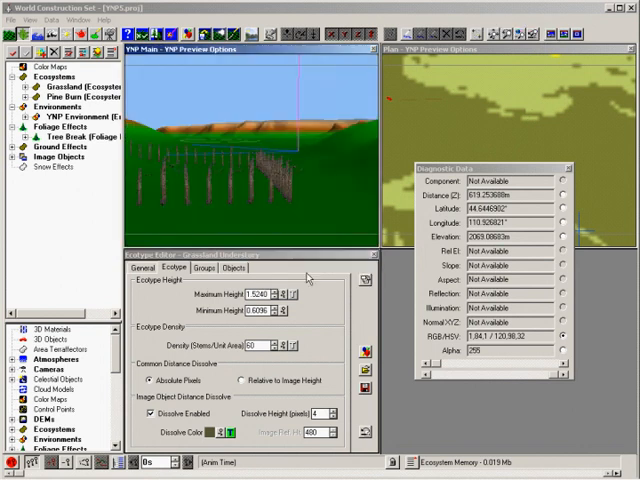
right_click(250, 150)
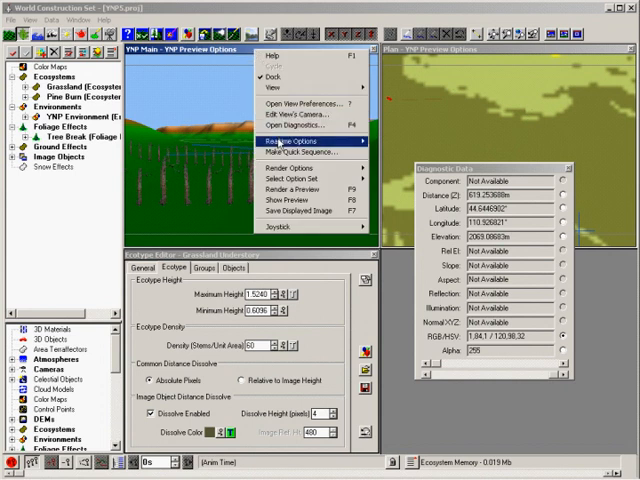
left_click(298, 140)
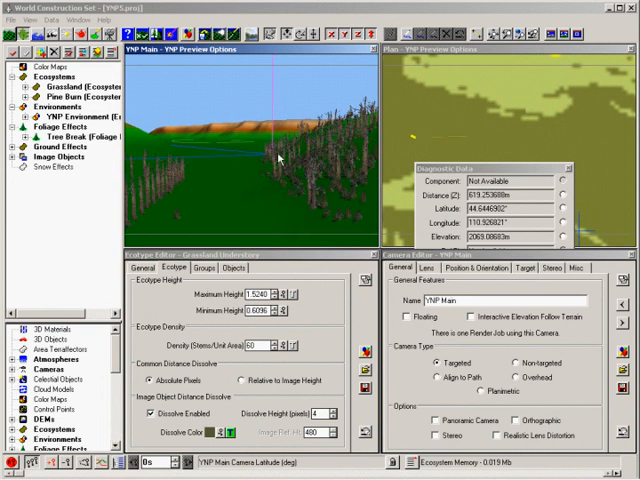
mouse_move(284, 144)
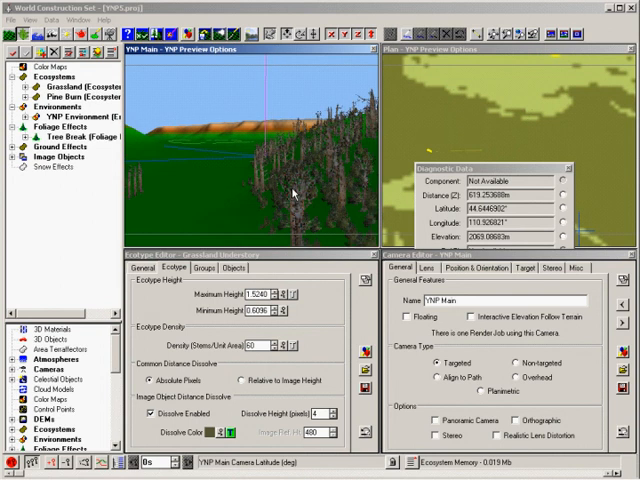
mouse_move(304, 148)
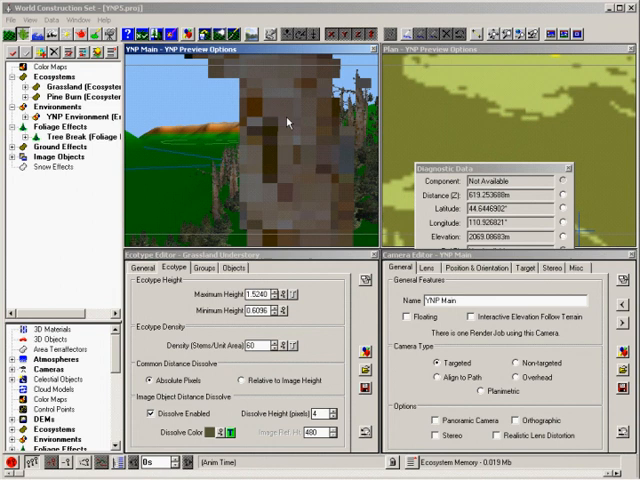
mouse_move(576, 398)
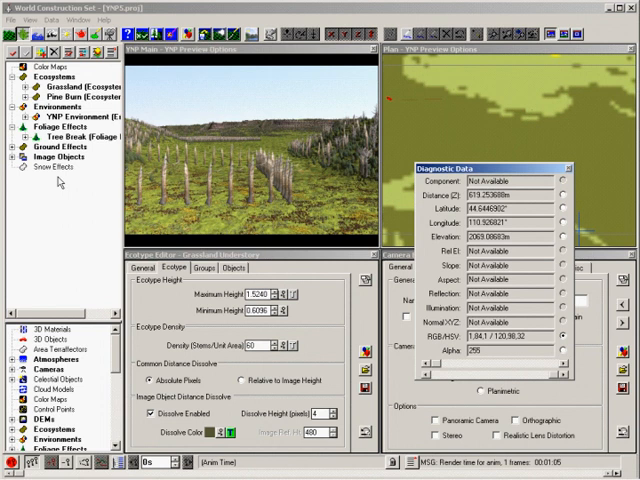
mouse_move(54, 178)
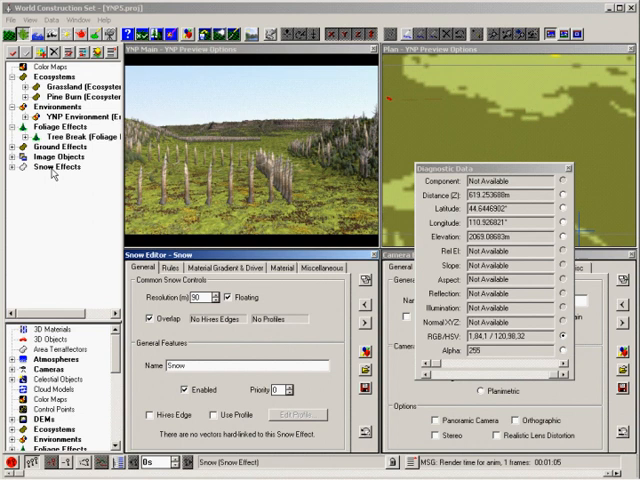
mouse_move(196, 312)
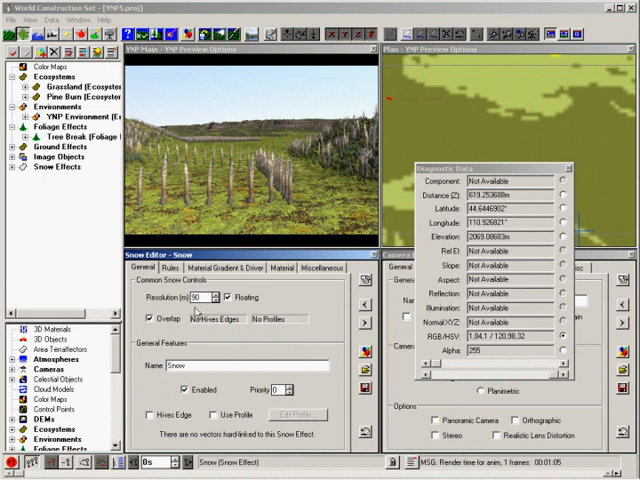
mouse_move(188, 312)
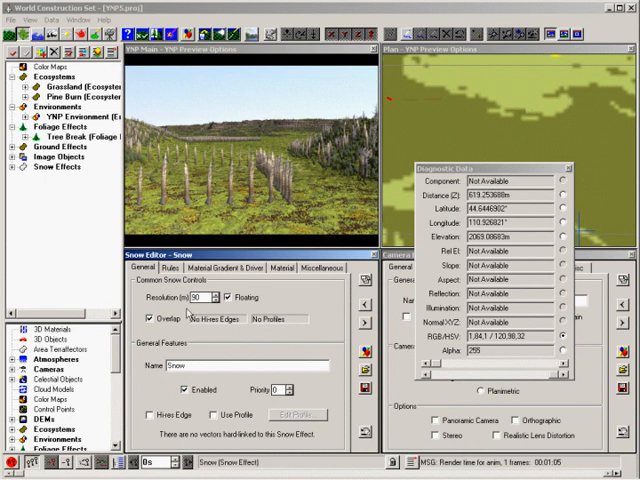
Show the Snow effect's elevation and slope rules and select the Elevation Line value for editing
left_click(172, 268)
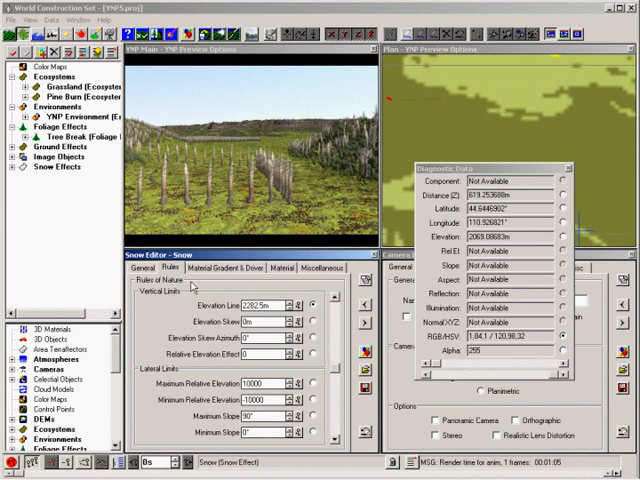
triple_click(260, 304)
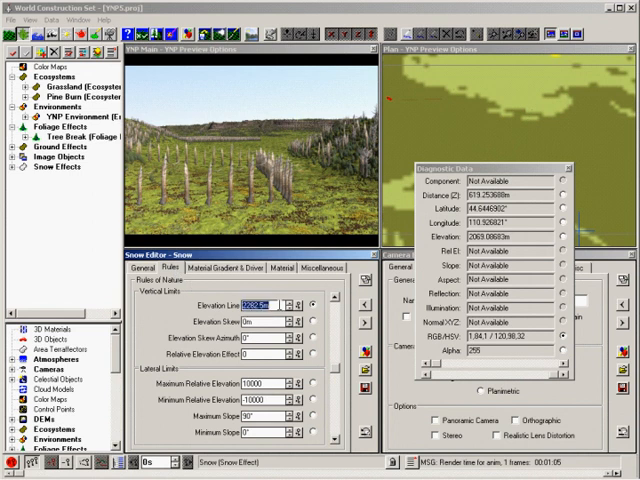
mouse_move(242, 184)
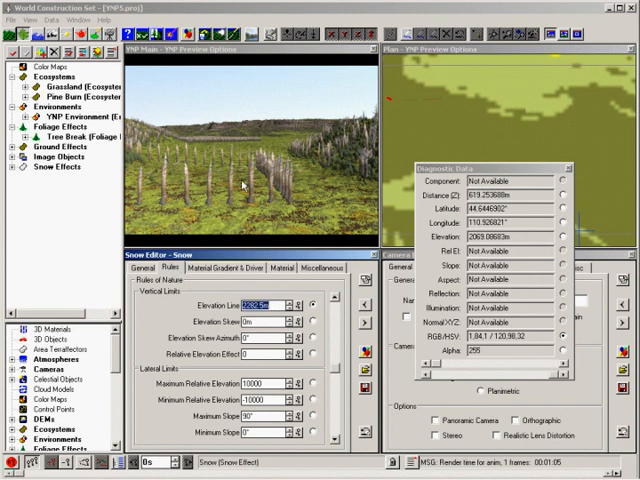
mouse_move(278, 82)
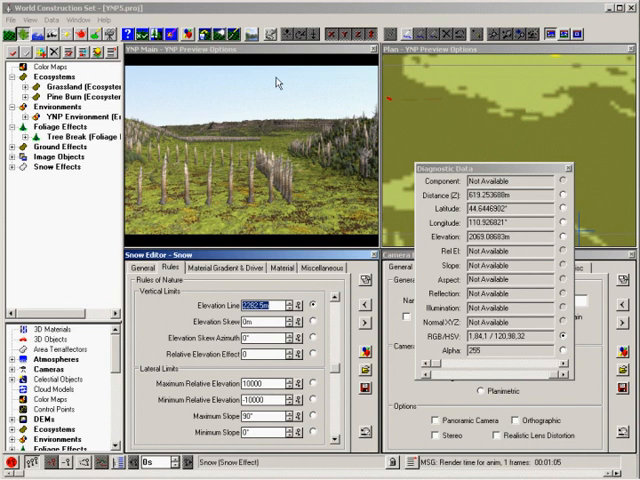